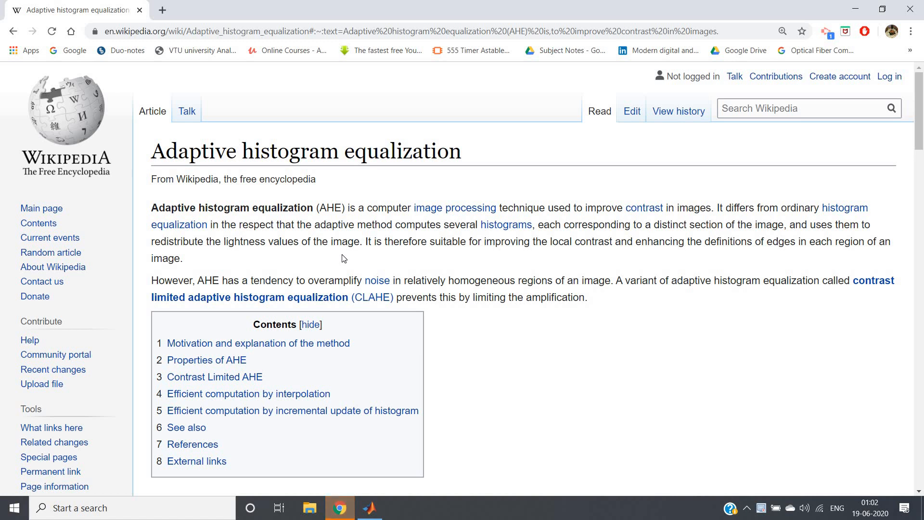
Leave the Wikipedia article and bring the MATLAB histogram-equalization script into view.
triple_click(306, 151)
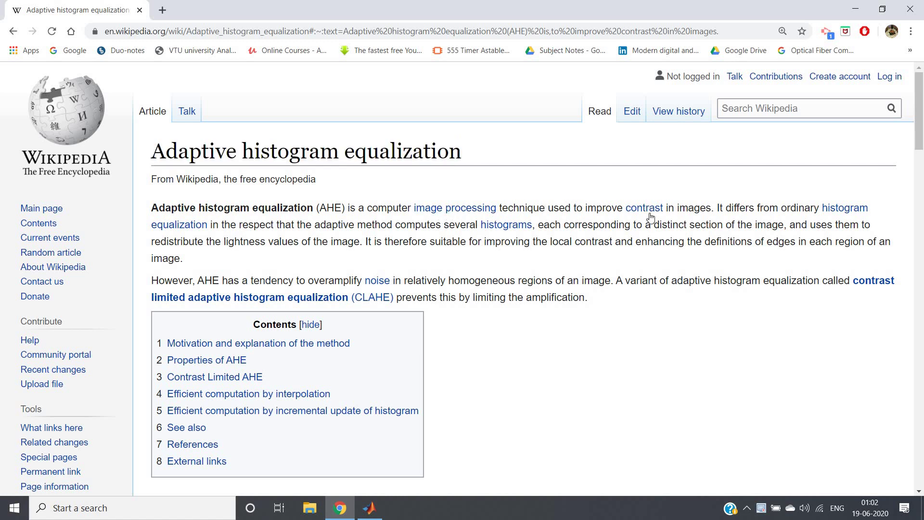
mouse_move(763, 206)
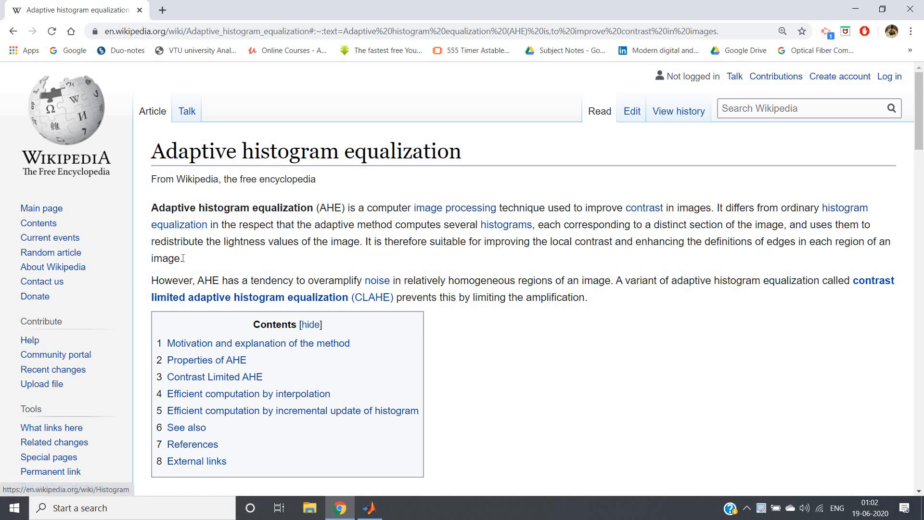
mouse_move(266, 234)
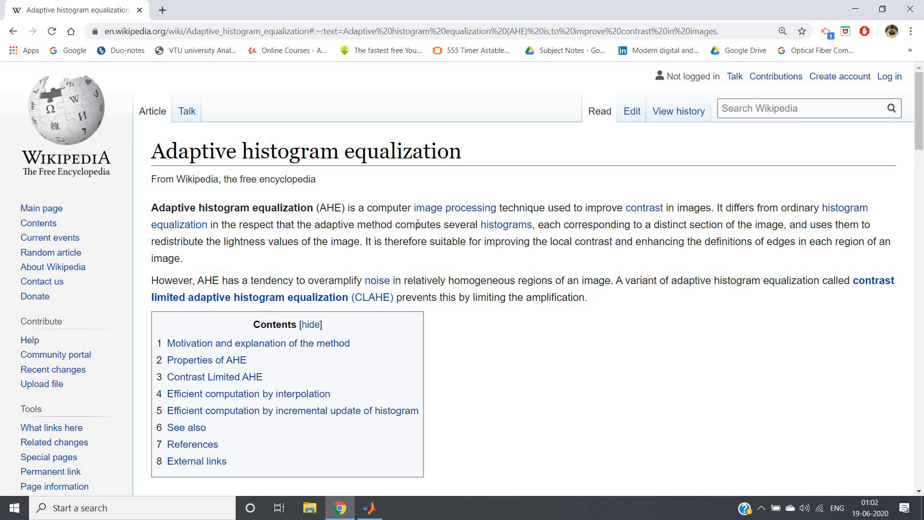
mouse_move(505, 225)
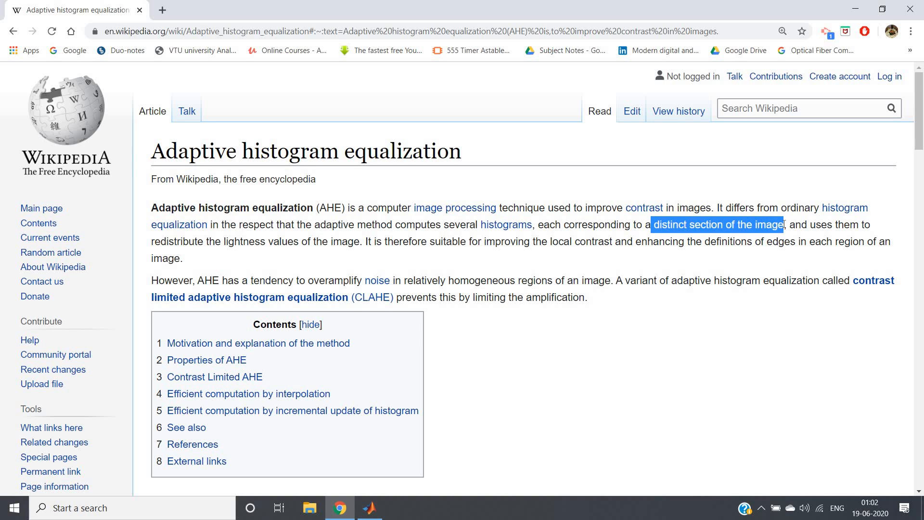
click(272, 239)
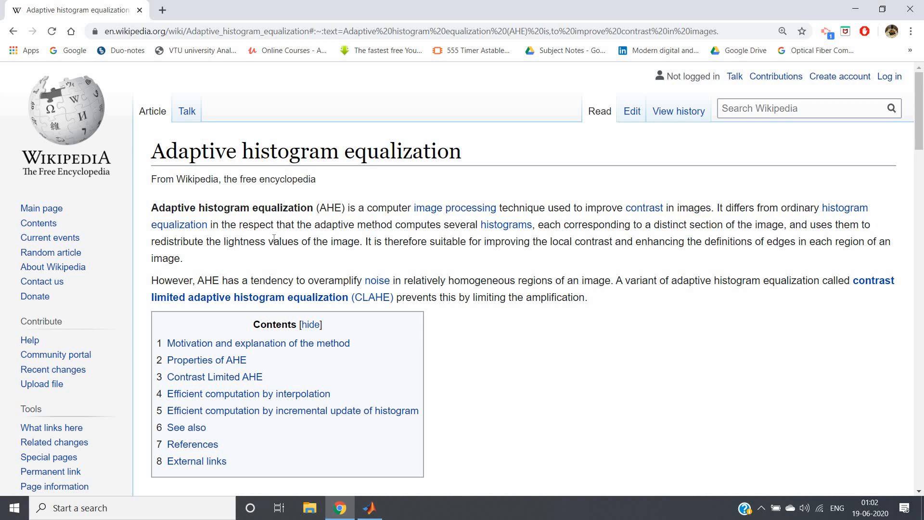
mouse_move(323, 254)
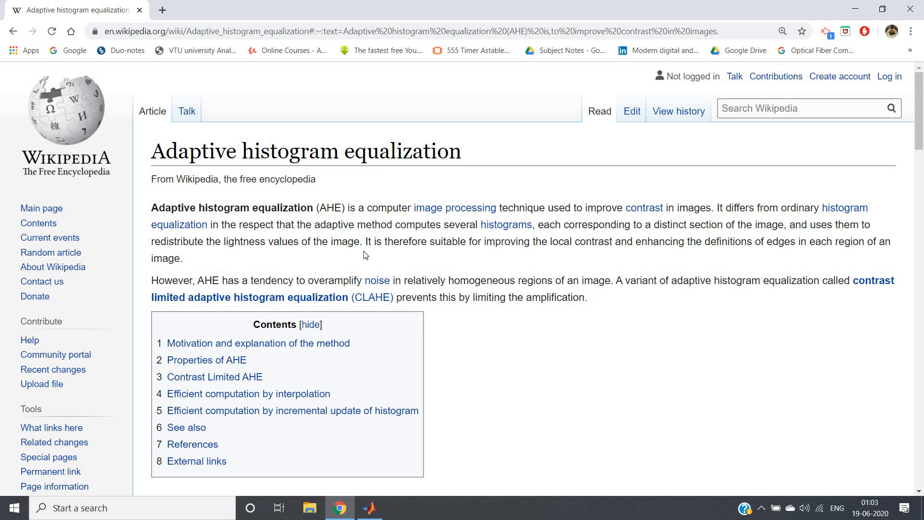
mouse_move(327, 171)
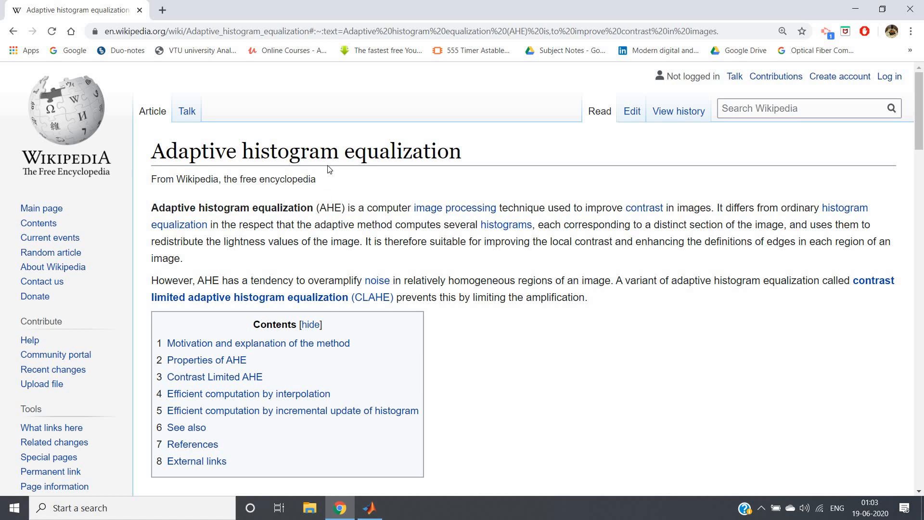
mouse_move(340, 197)
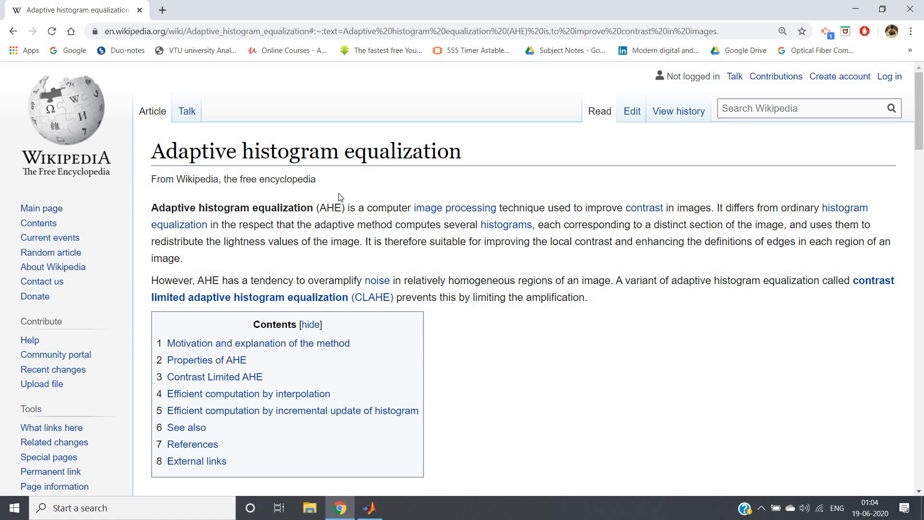
mouse_move(390, 435)
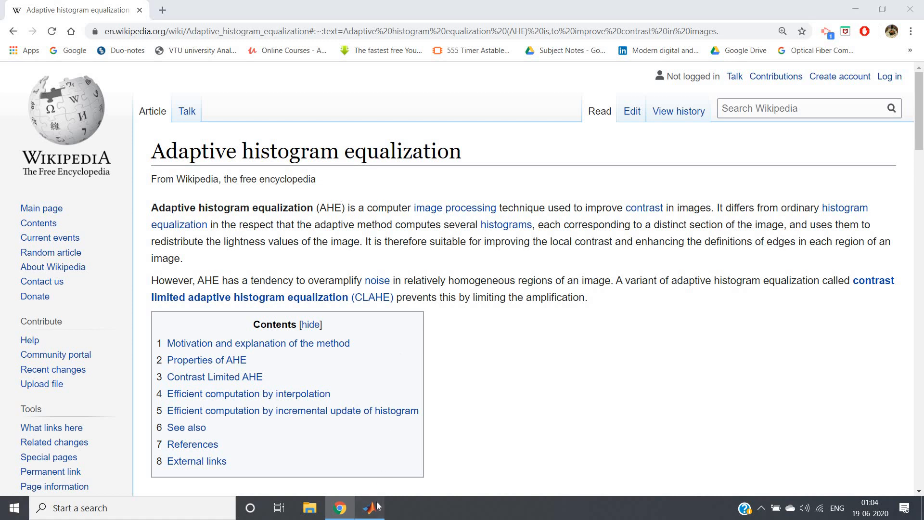
click(369, 507)
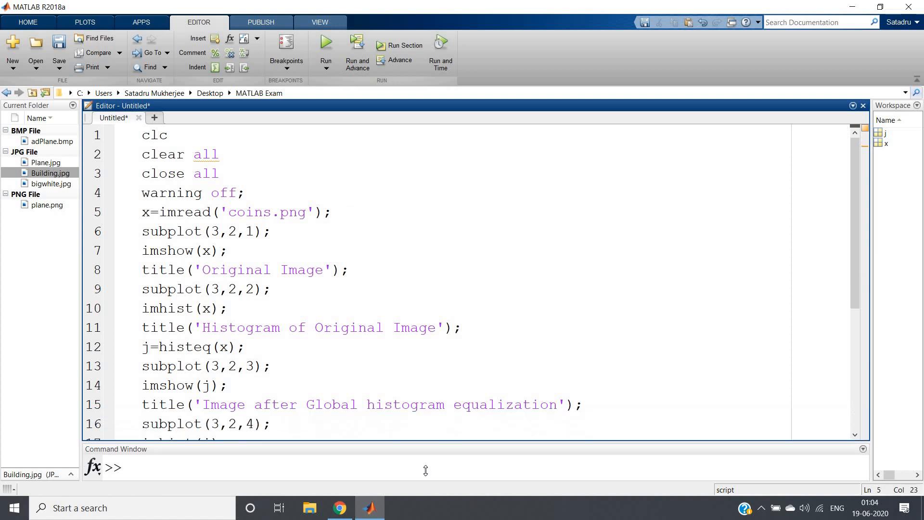
click(319, 342)
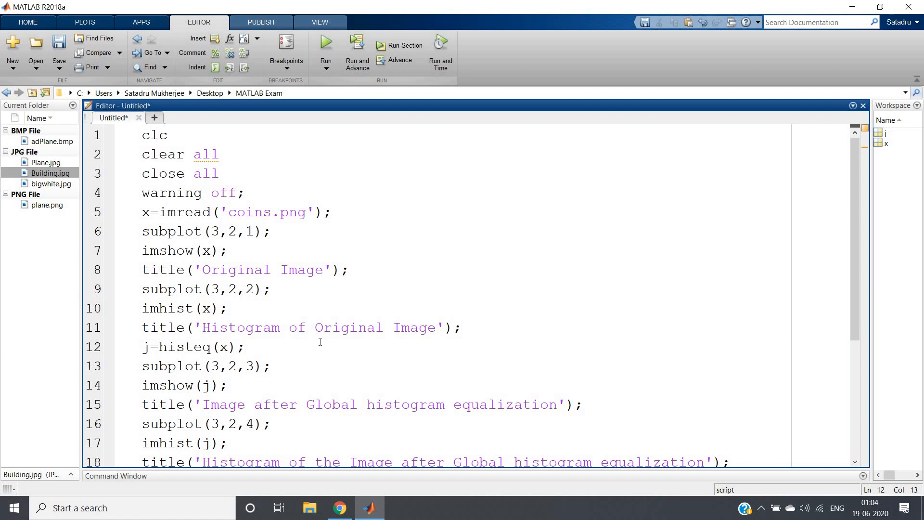
Review the script's histeq and adapthisteq calls and the coins.png file name.
click(244, 347)
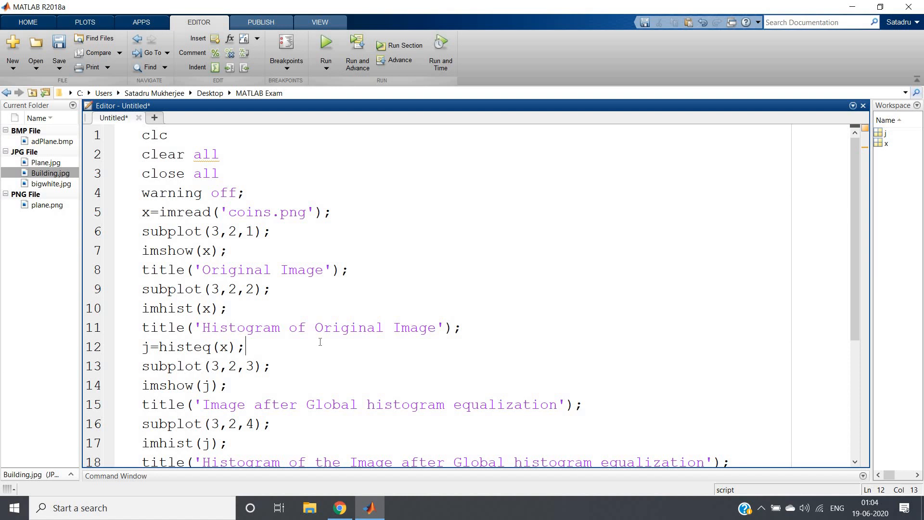
scroll(down, 3)
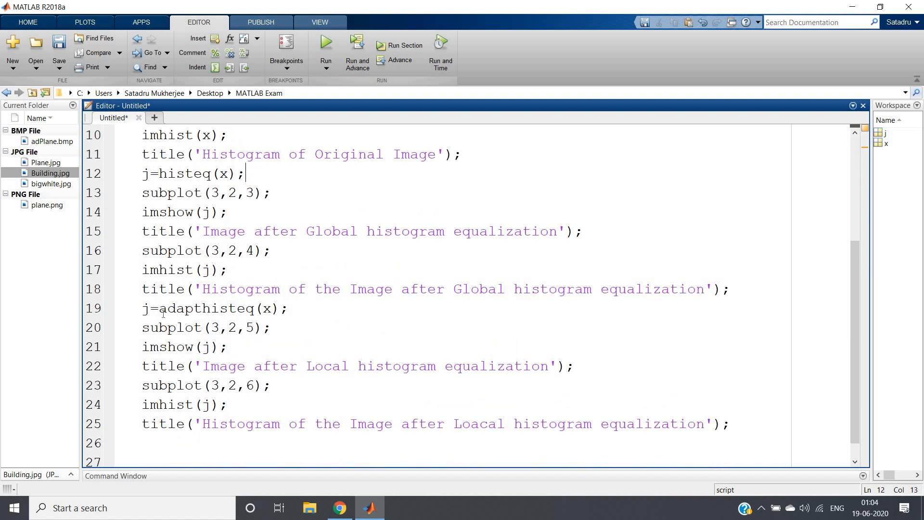
double_click(206, 308)
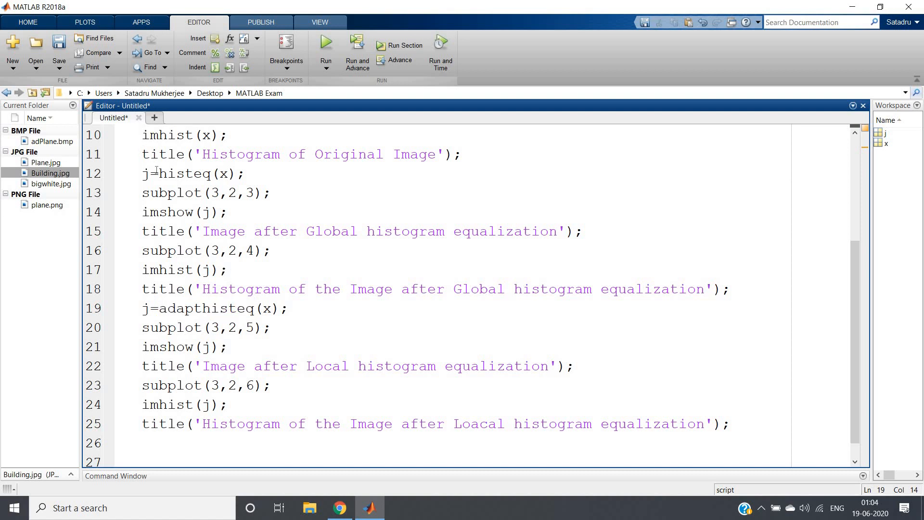
double_click(189, 173)
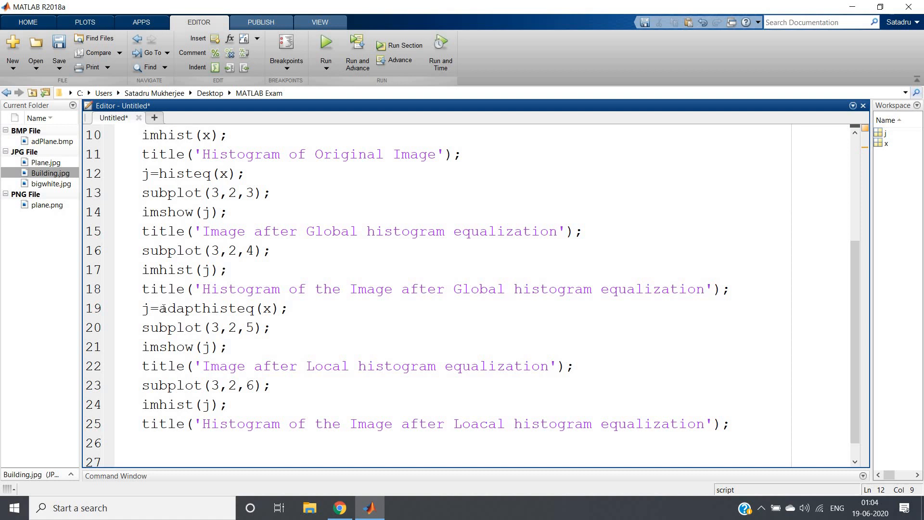
double_click(180, 308)
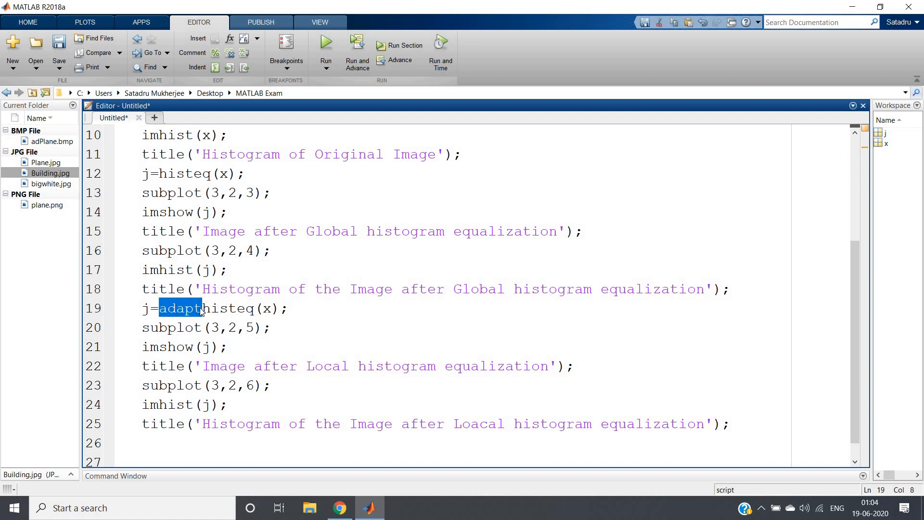
scroll(up, 3)
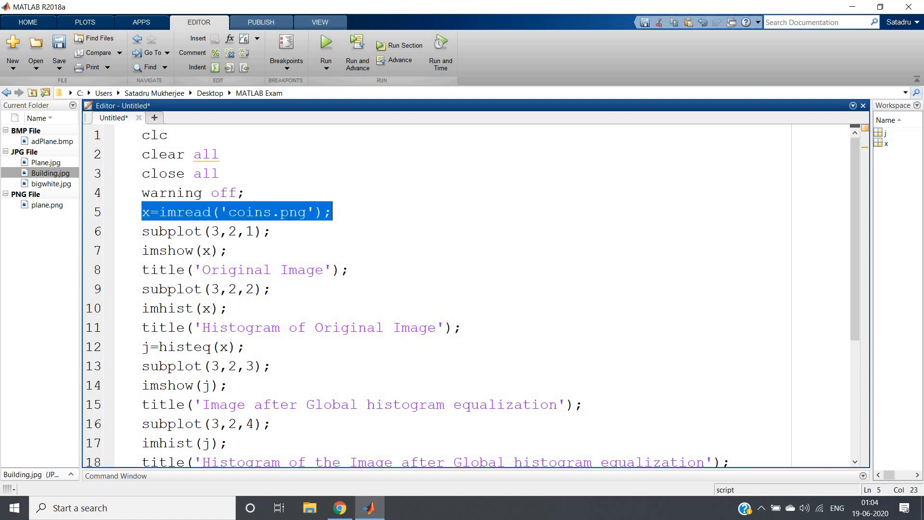
double_click(266, 212)
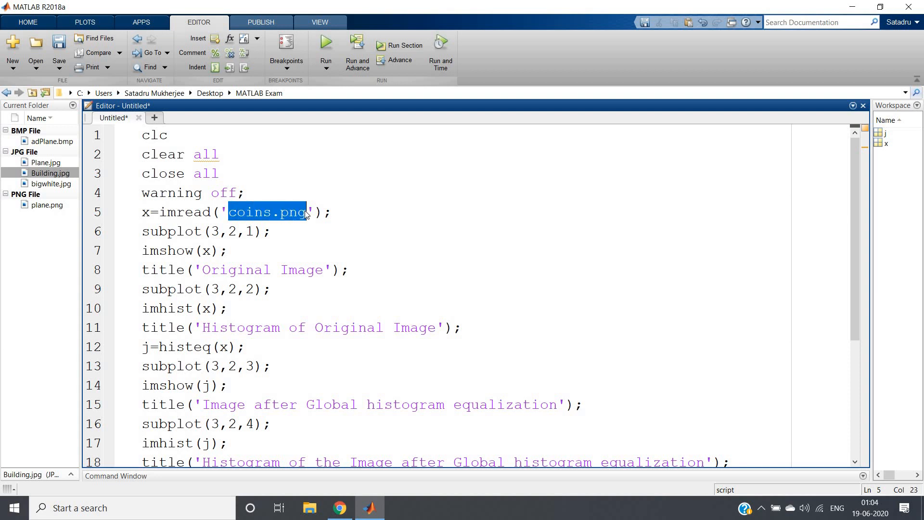
click(305, 212)
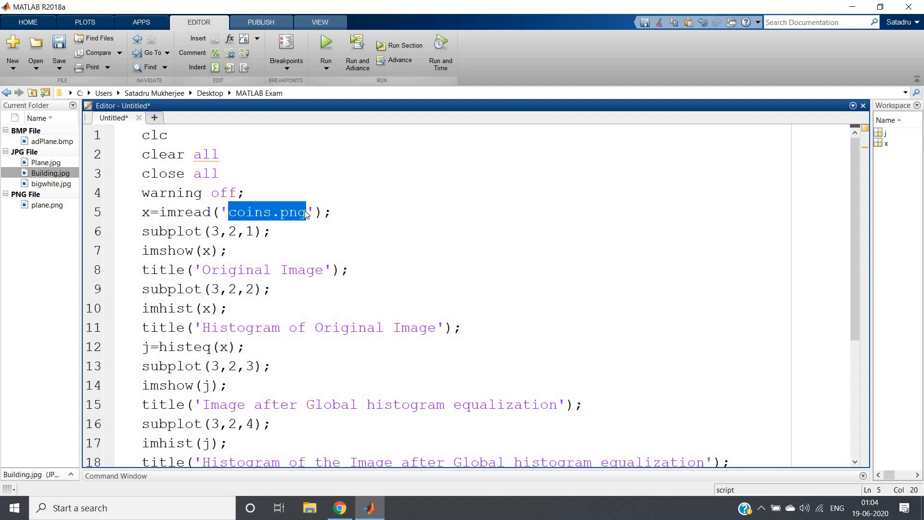
mouse_move(296, 229)
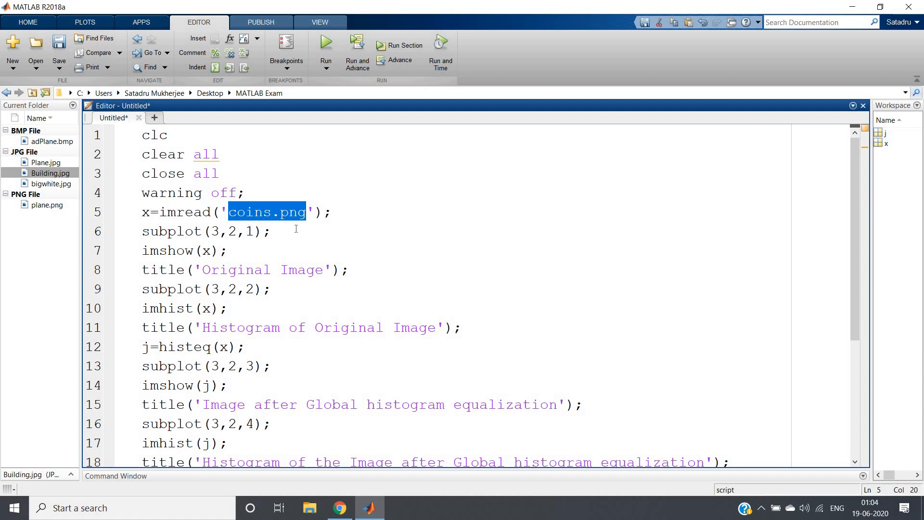
mouse_move(293, 219)
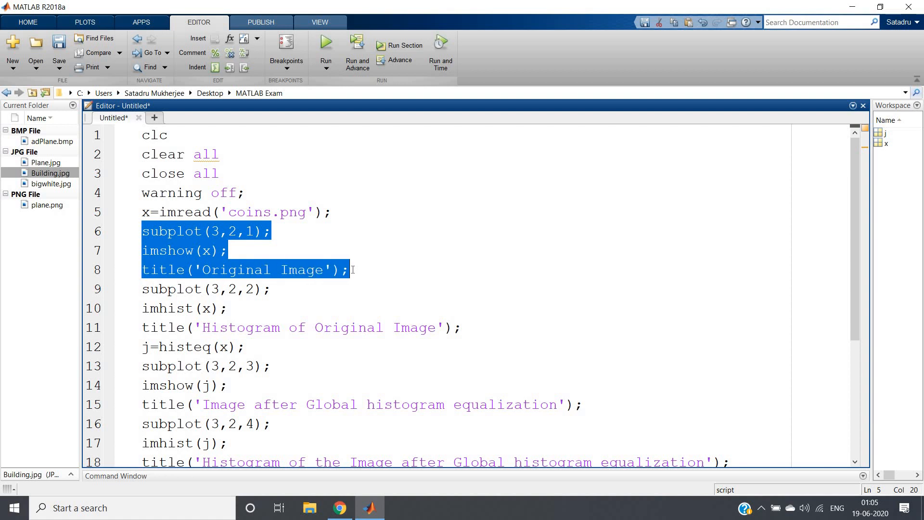
Go over the plotting lines and get the entire script code selected, ready to run.
click(224, 308)
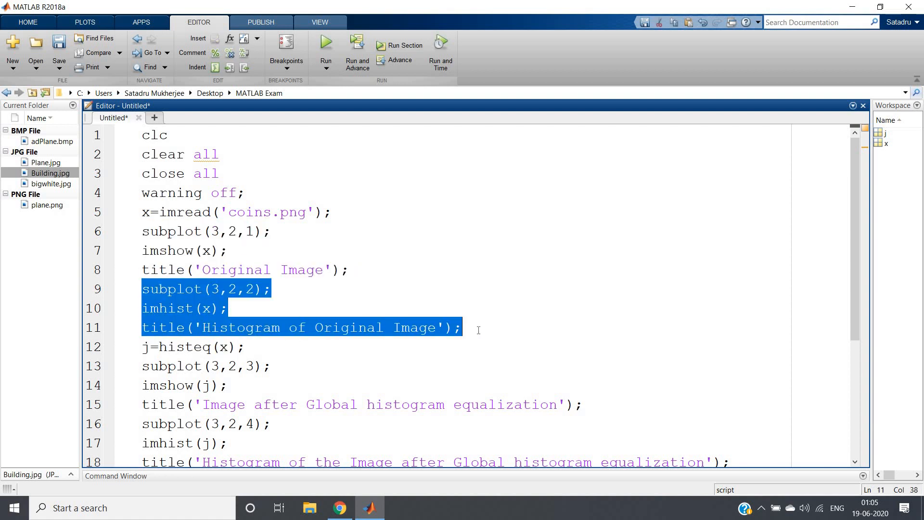
scroll(down, 3)
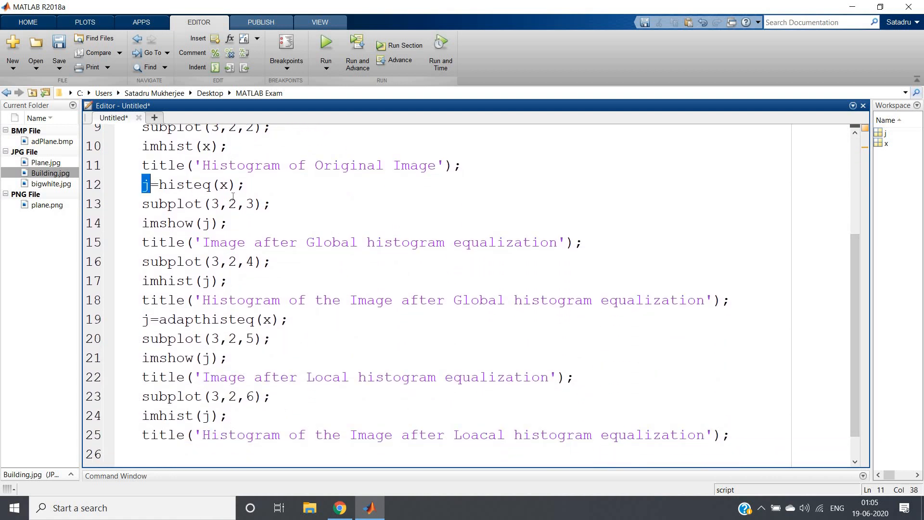
click(269, 203)
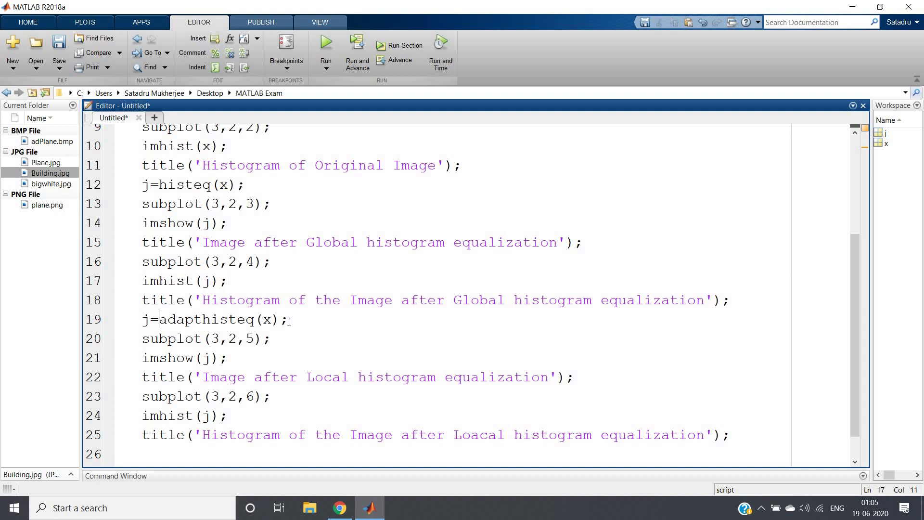
click(223, 378)
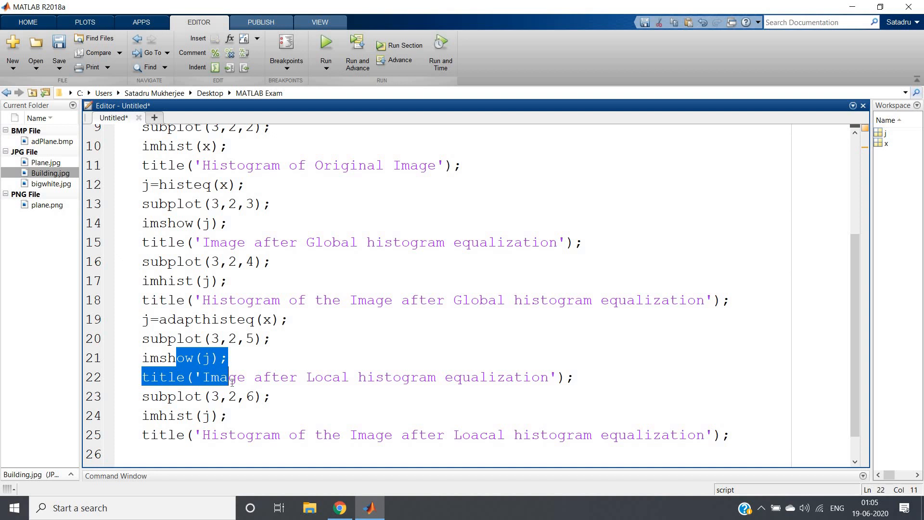
click(171, 415)
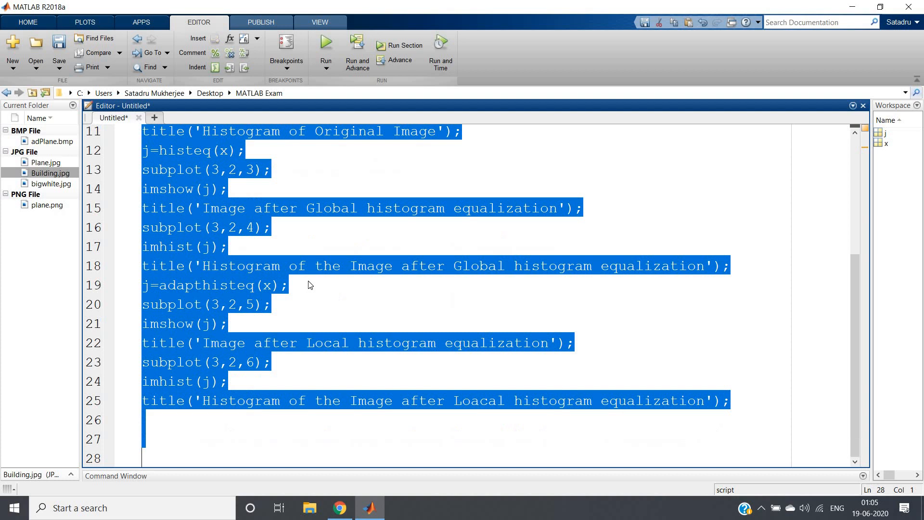
Evaluate the selected code so the 3x2 comparison figure of coins images and histograms appears.
right_click(212, 294)
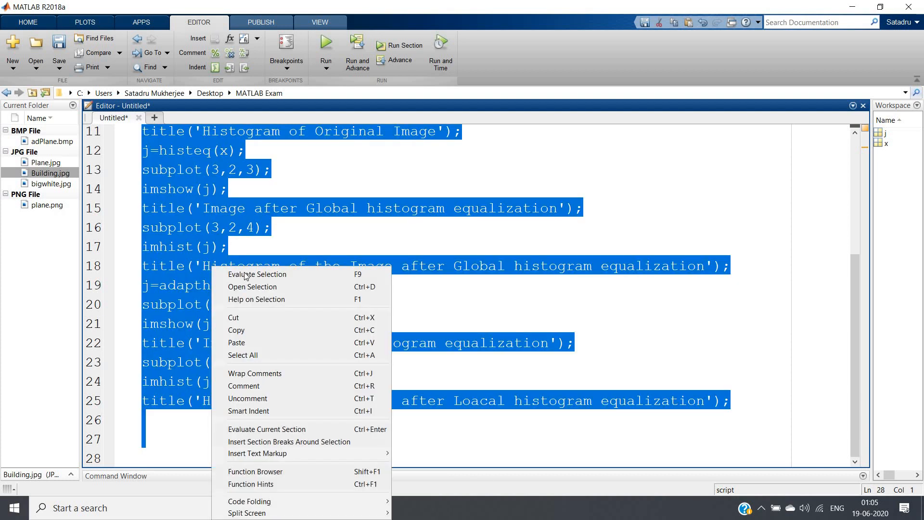
click(257, 275)
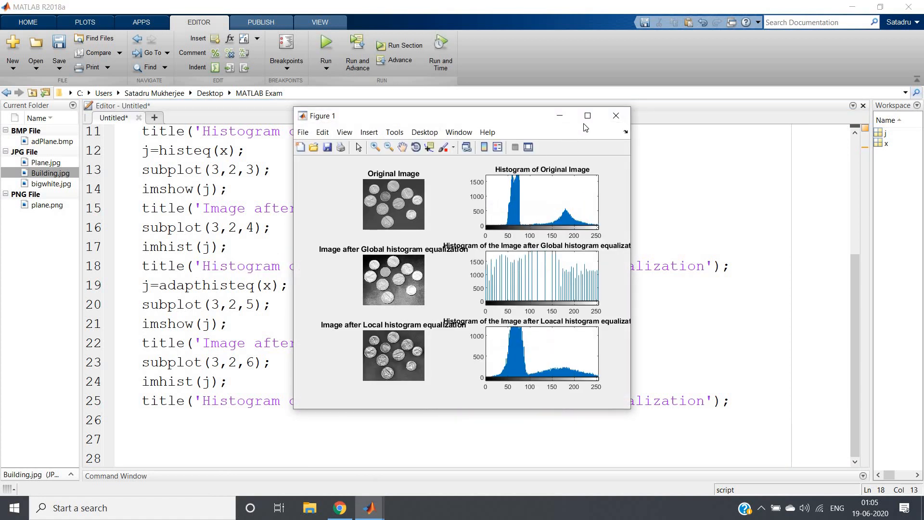
Inspect the enlarged Figure 1, then return to the adaptive histogram equalization Wikipedia article in Chrome.
click(587, 115)
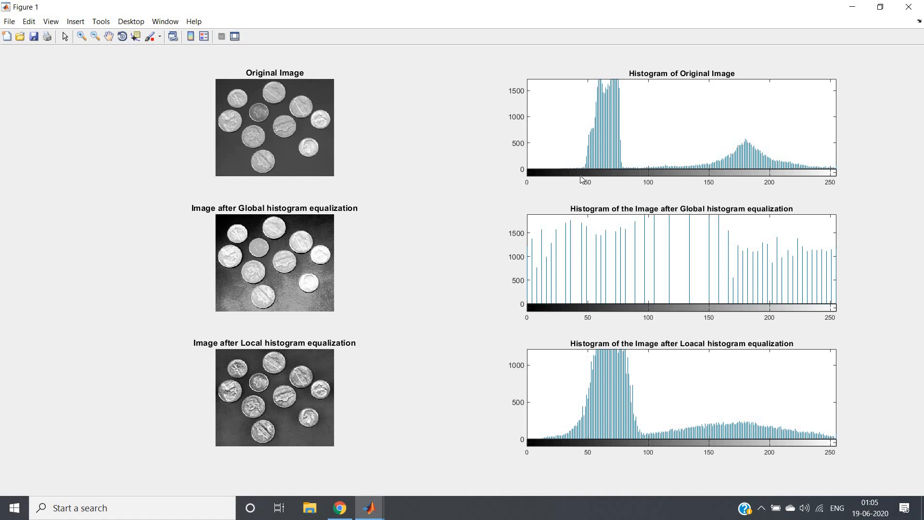
mouse_move(608, 137)
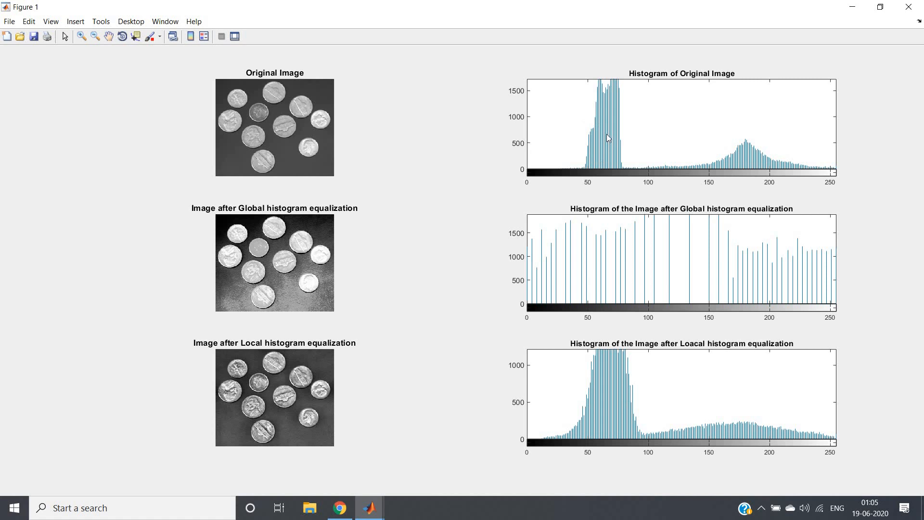
mouse_move(621, 115)
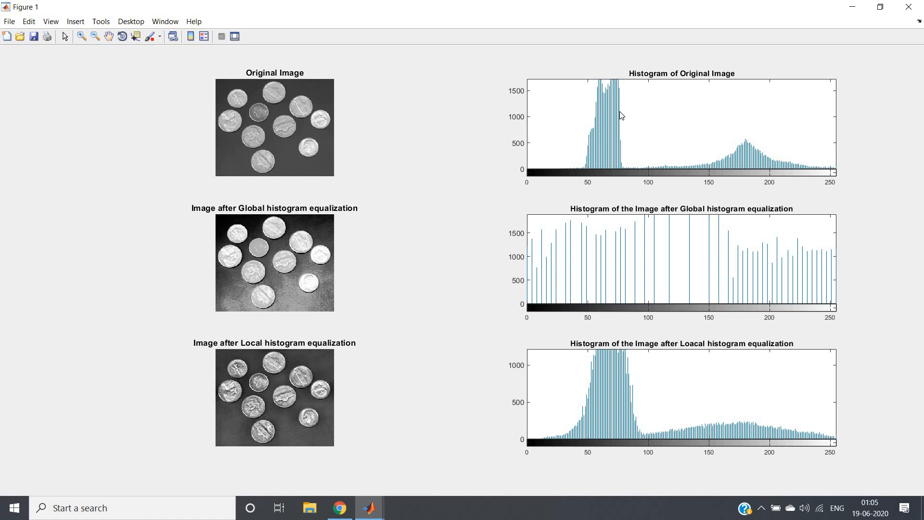
mouse_move(733, 152)
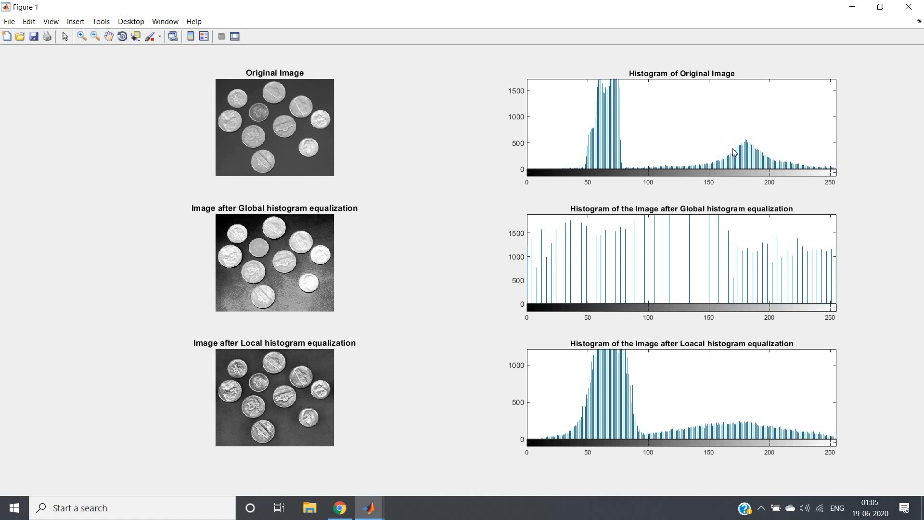
mouse_move(741, 172)
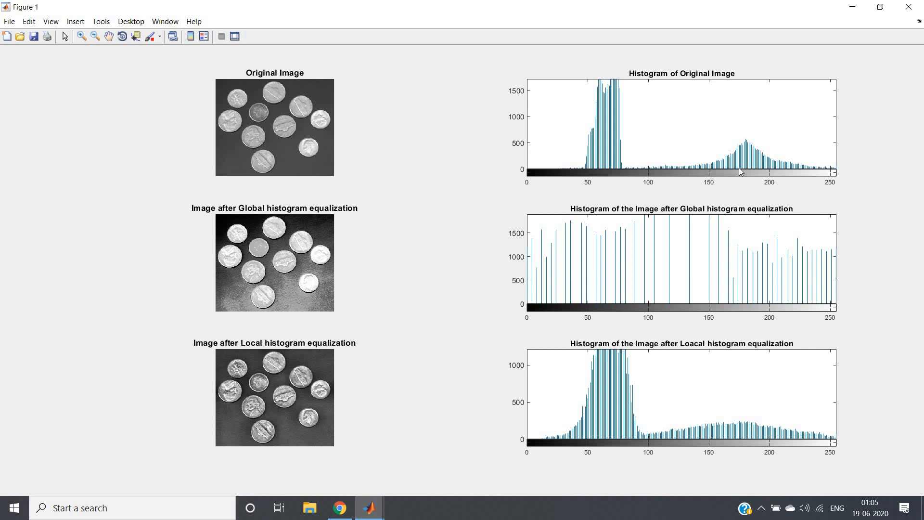
mouse_move(760, 159)
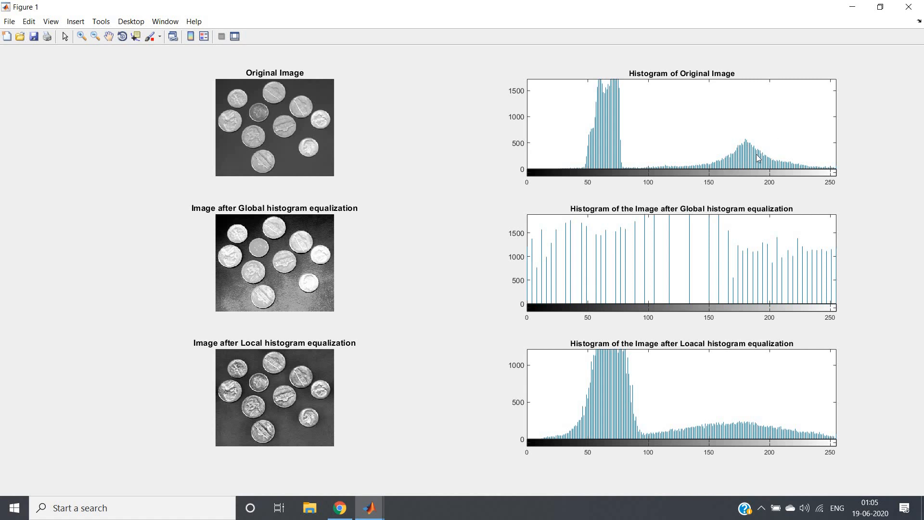
mouse_move(537, 126)
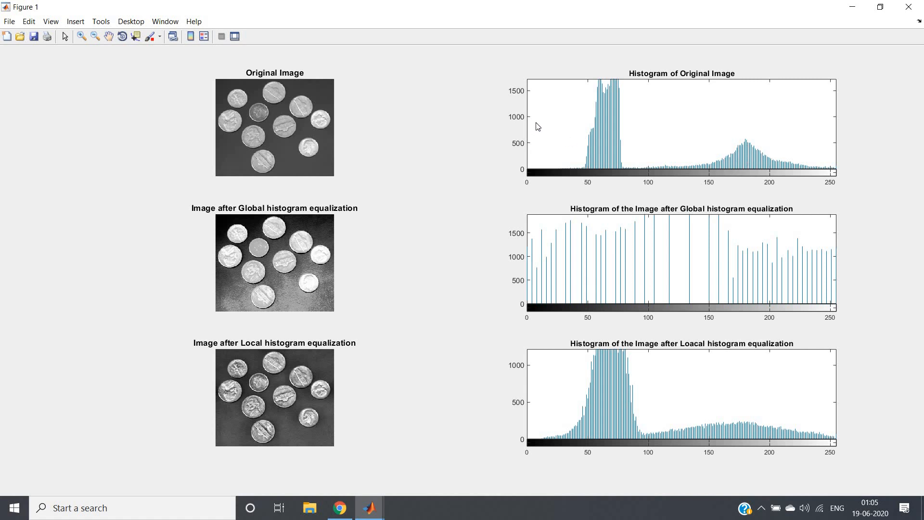
mouse_move(250, 248)
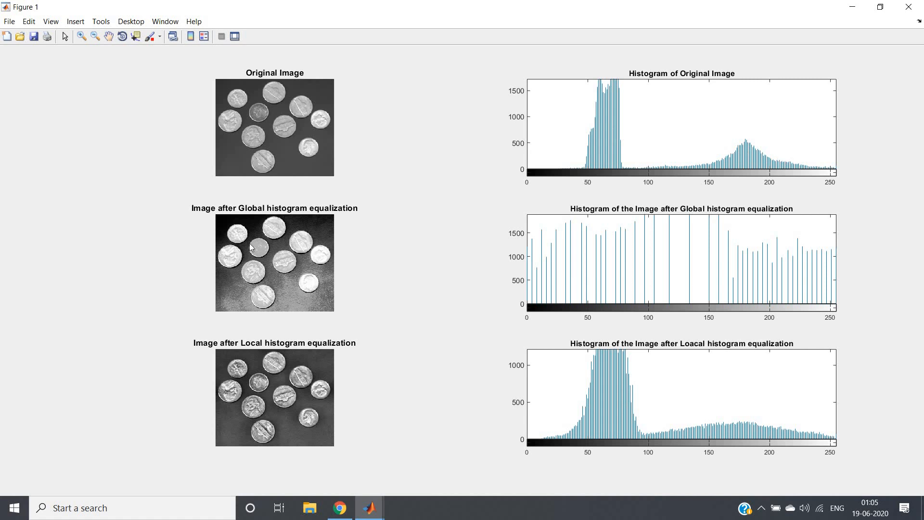
mouse_move(306, 242)
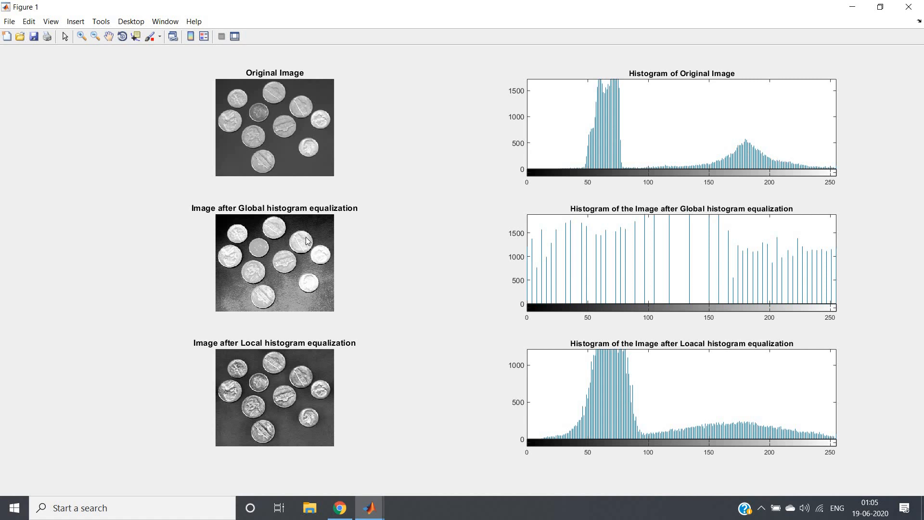
mouse_move(479, 277)
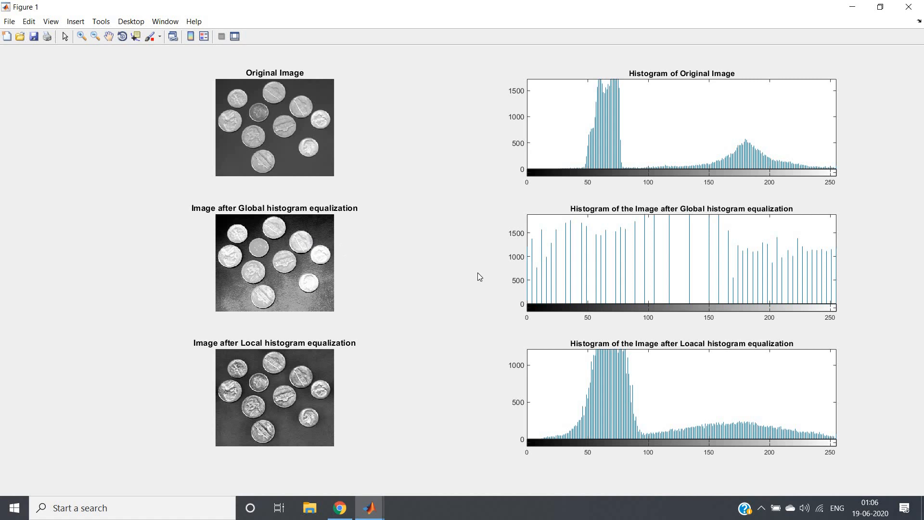
mouse_move(529, 279)
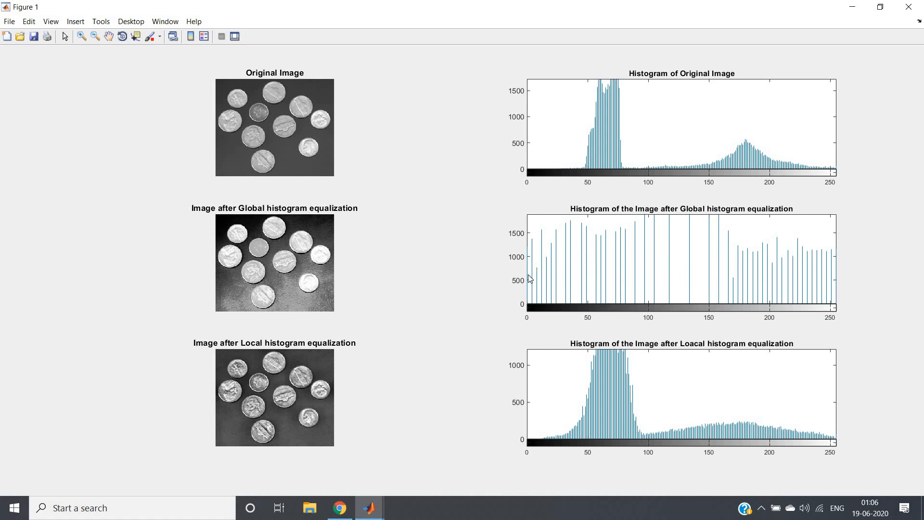
mouse_move(564, 281)
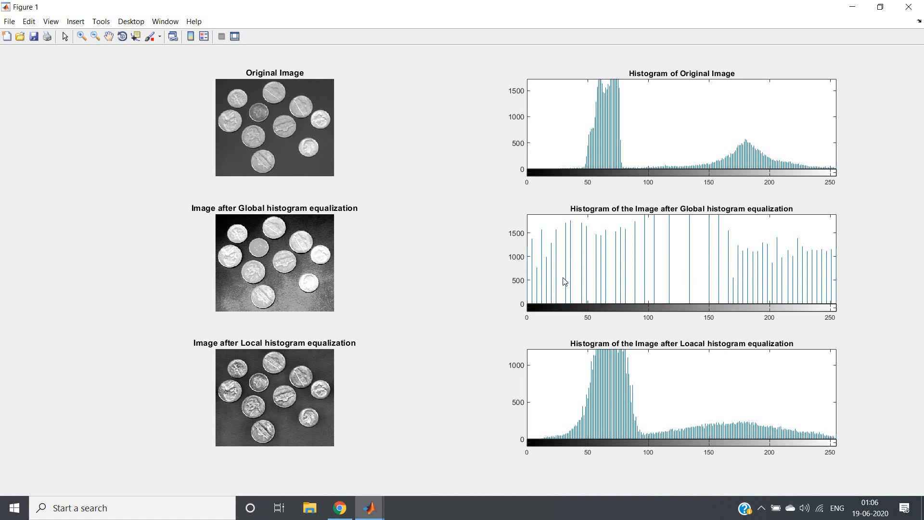
mouse_move(844, 306)
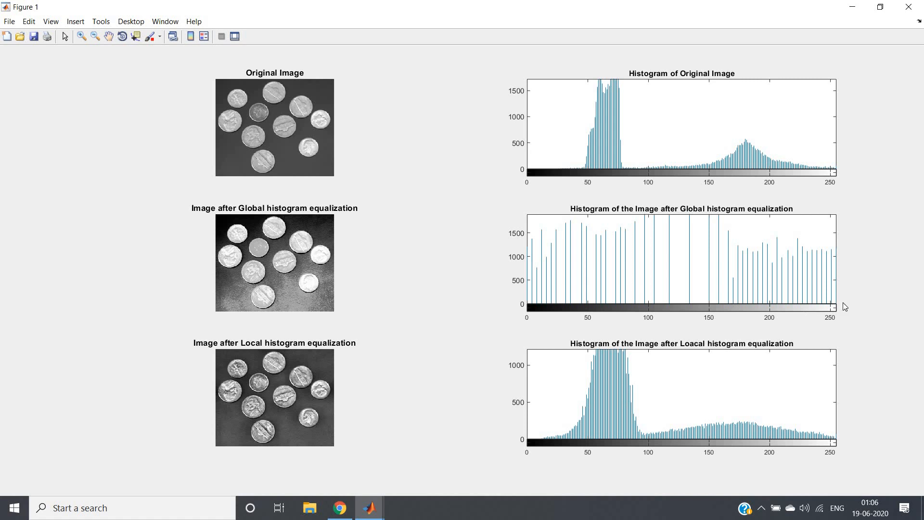
mouse_move(313, 389)
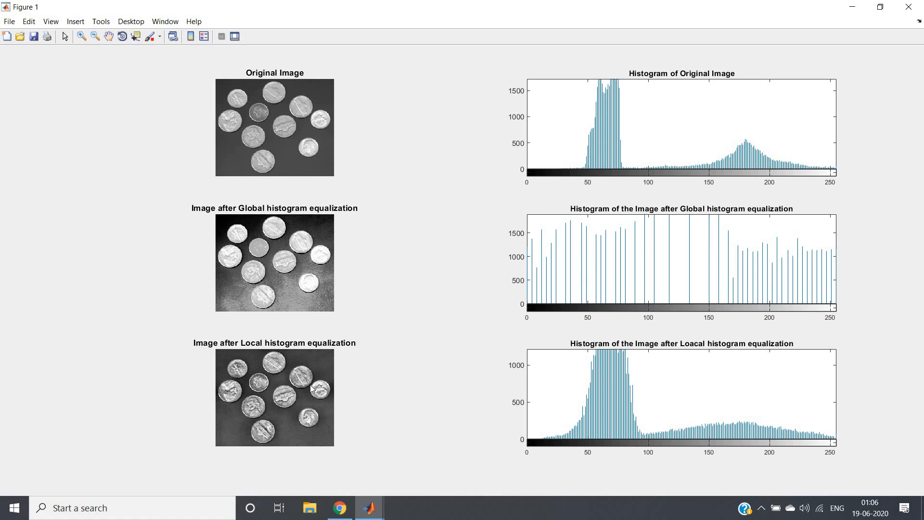
mouse_move(272, 408)
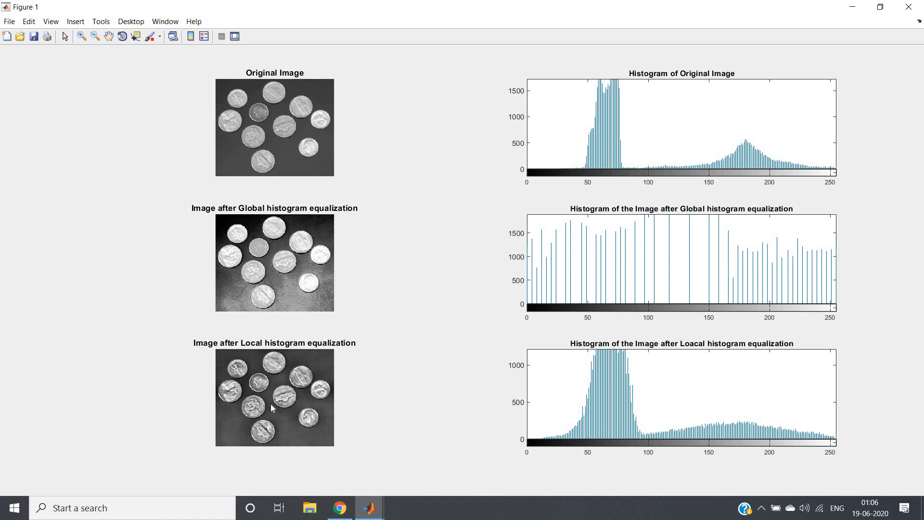
mouse_move(692, 395)
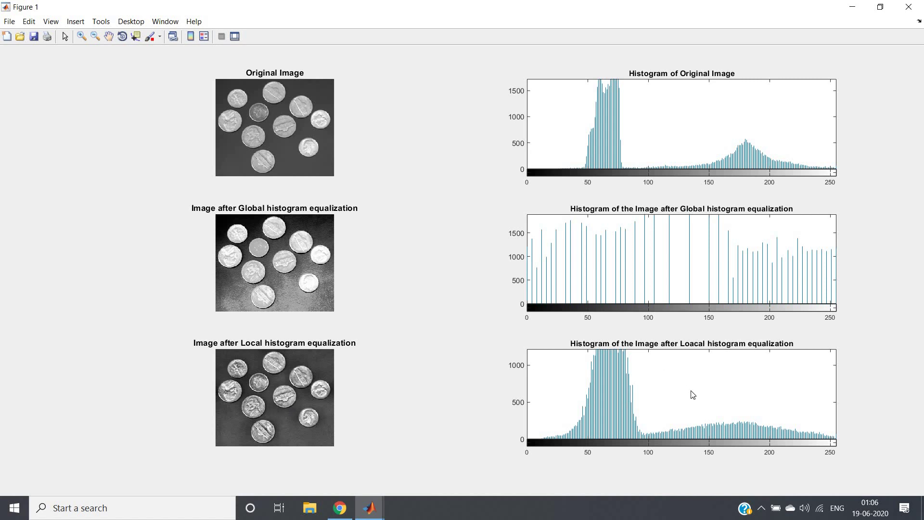
mouse_move(618, 407)
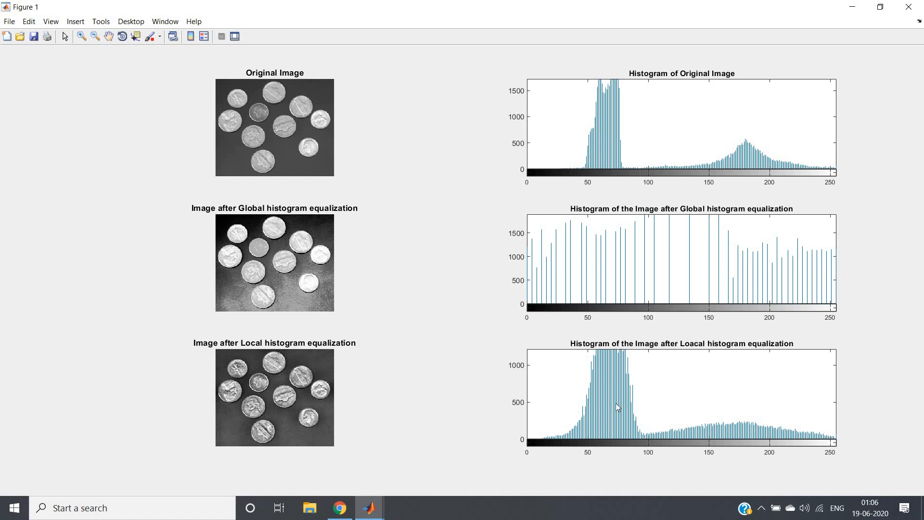
mouse_move(594, 406)
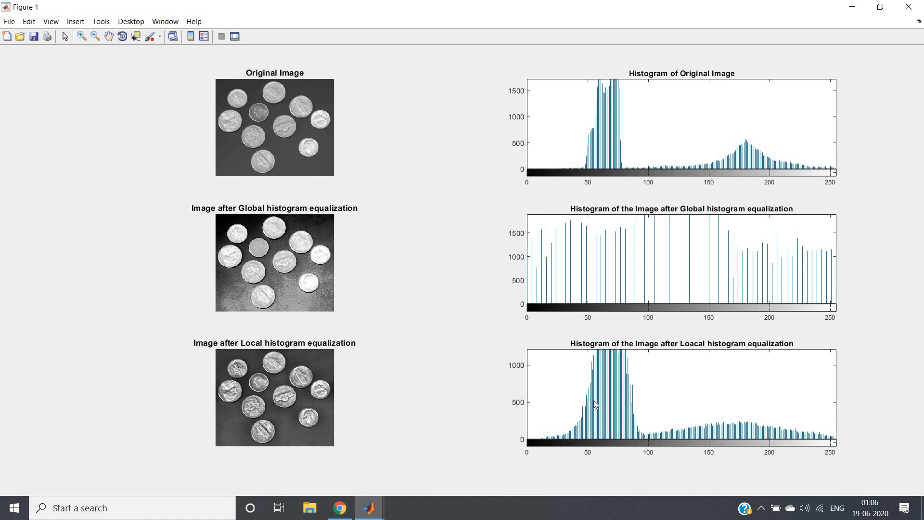
mouse_move(644, 146)
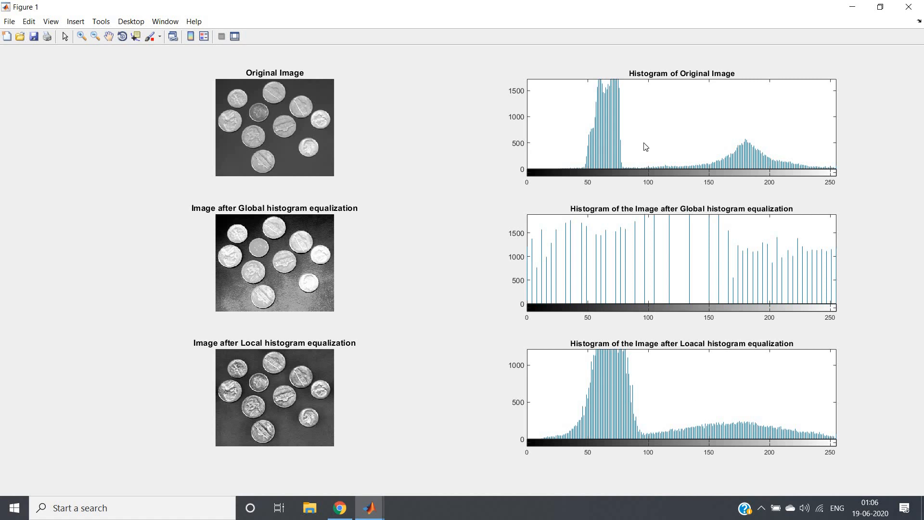
mouse_move(625, 401)
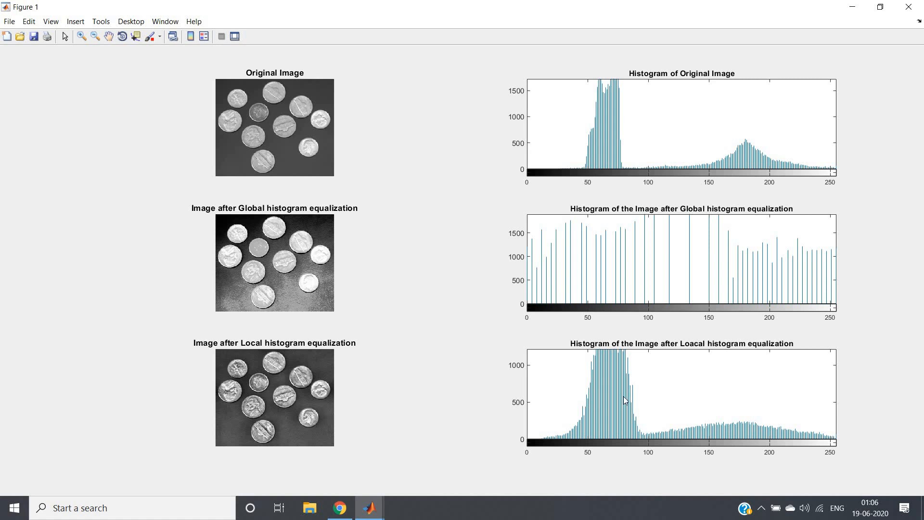
mouse_move(314, 368)
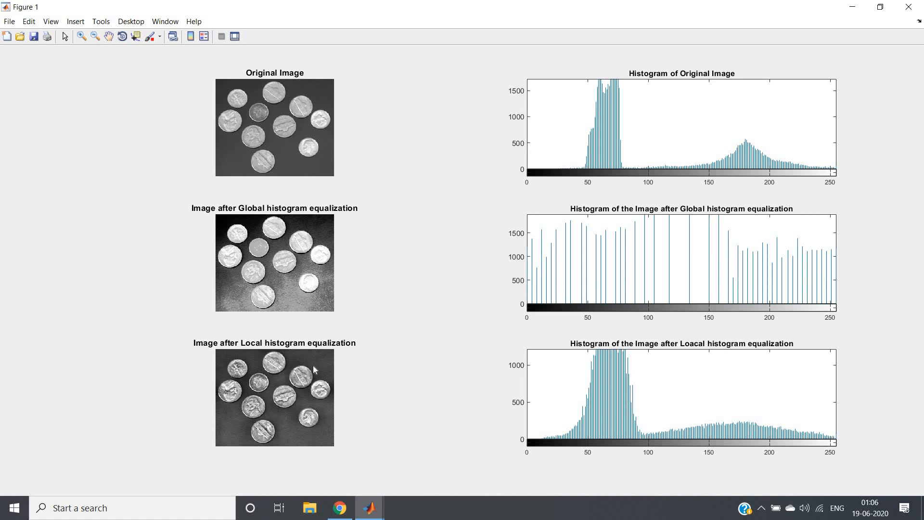
mouse_move(279, 374)
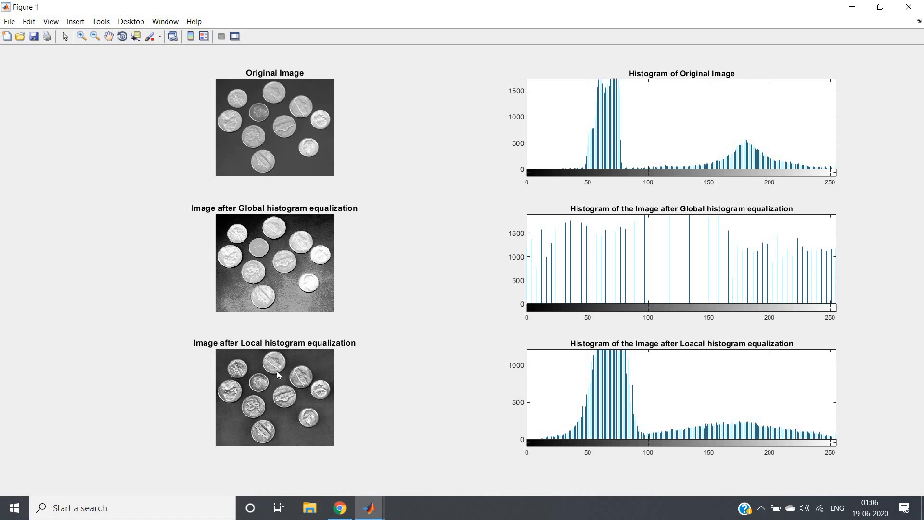
mouse_move(218, 265)
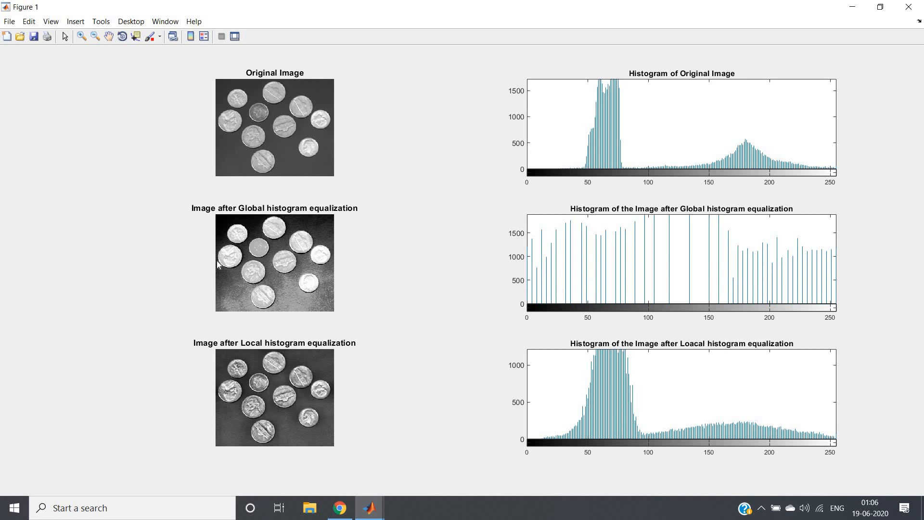
mouse_move(261, 402)
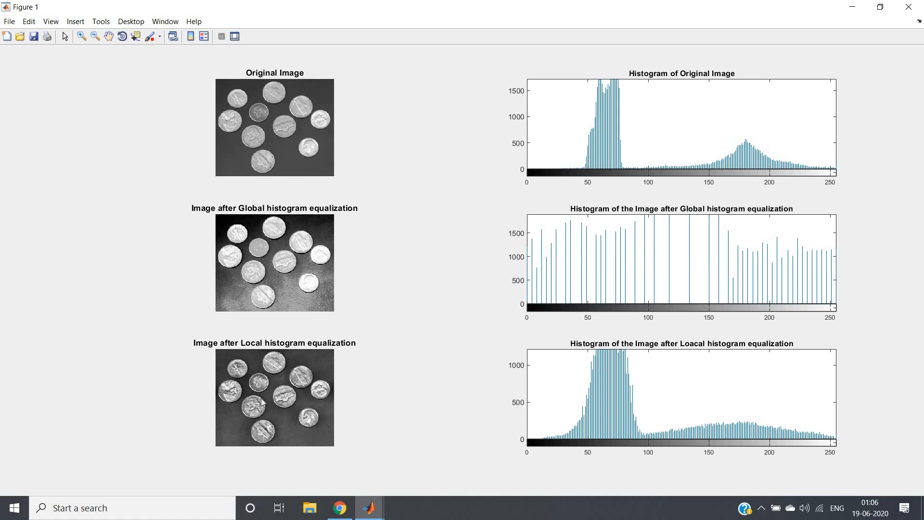
mouse_move(281, 402)
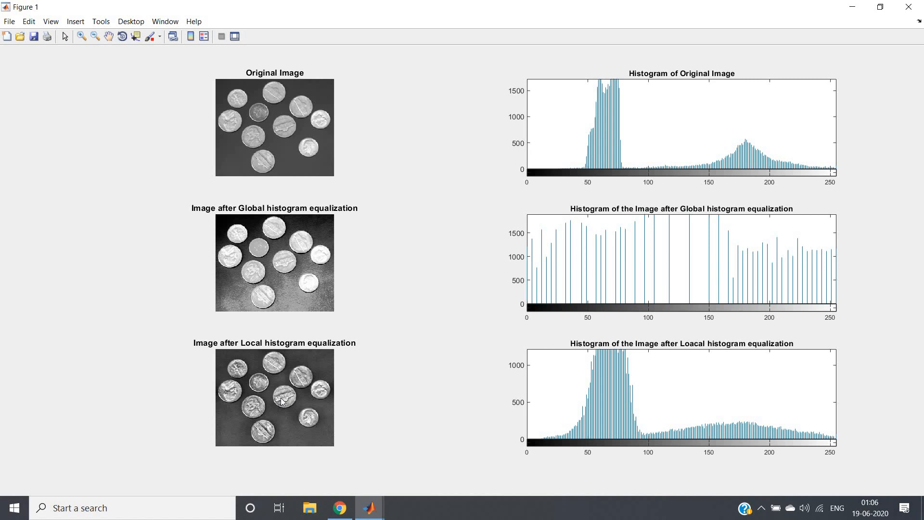
mouse_move(283, 299)
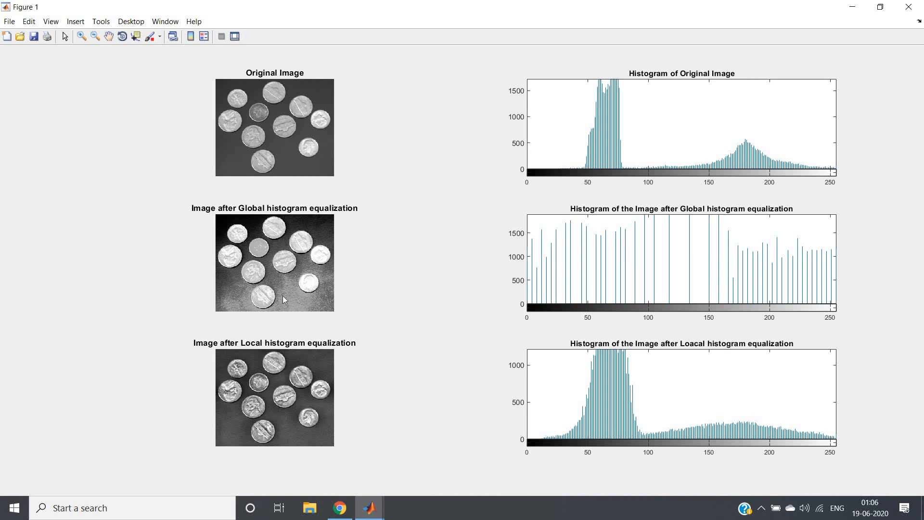
mouse_move(278, 243)
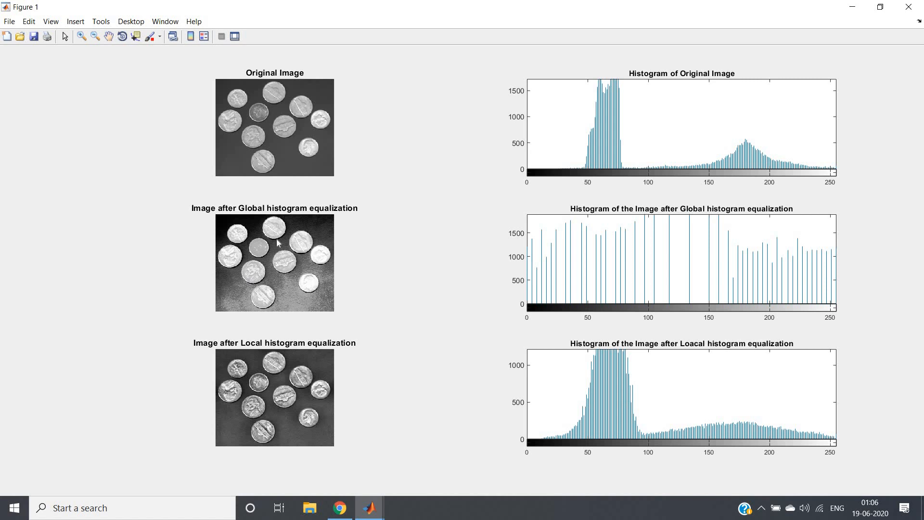
mouse_move(286, 387)
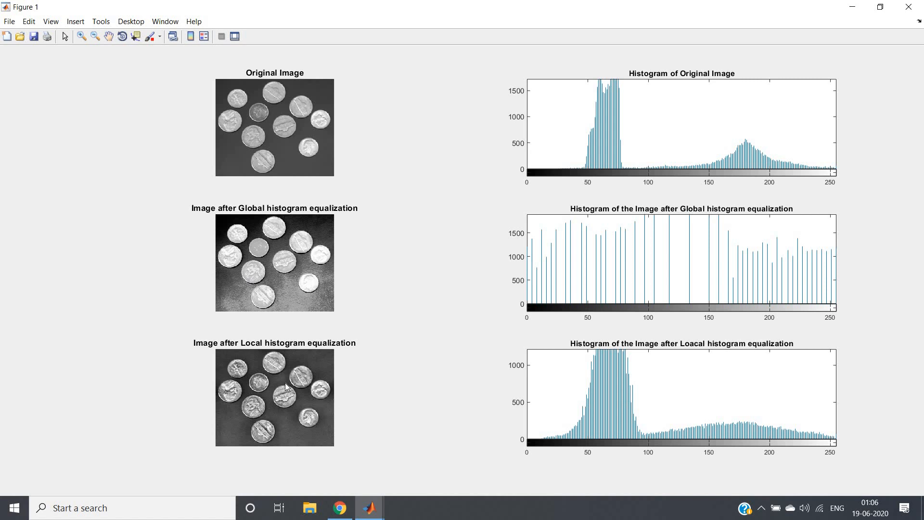
mouse_move(315, 372)
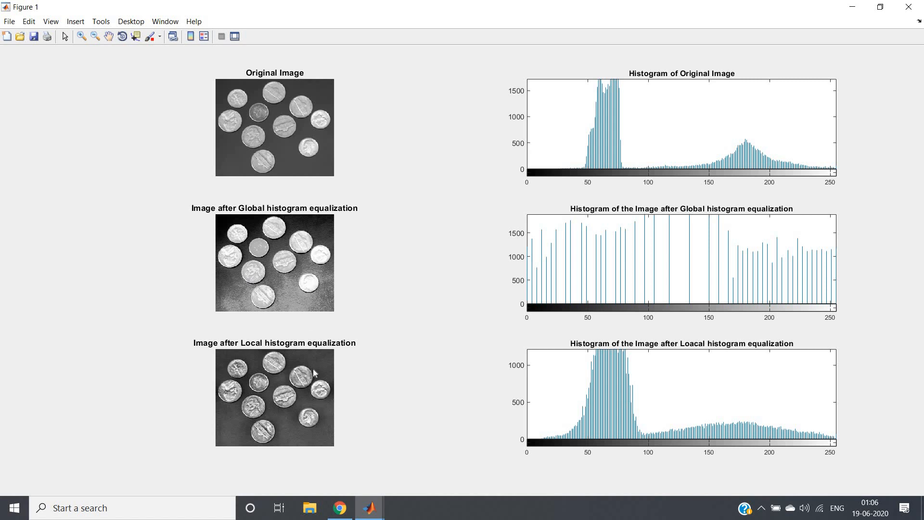
mouse_move(316, 103)
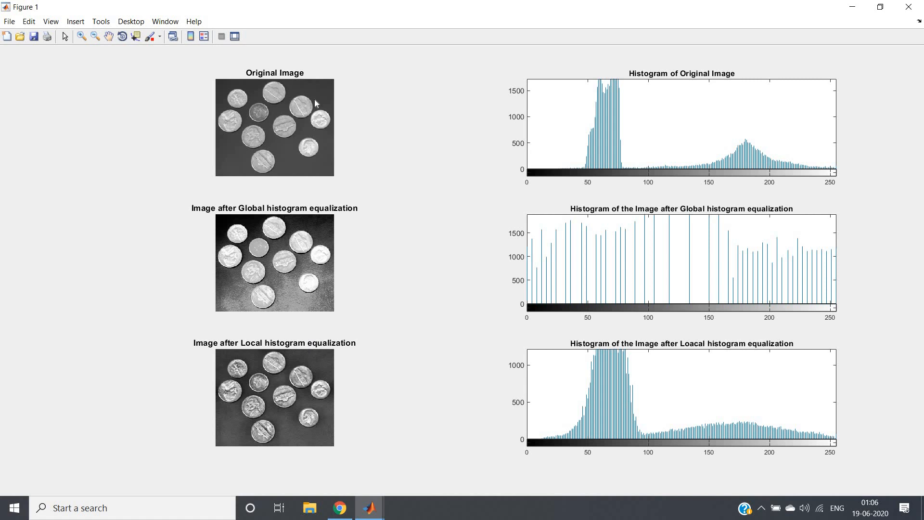
mouse_move(333, 356)
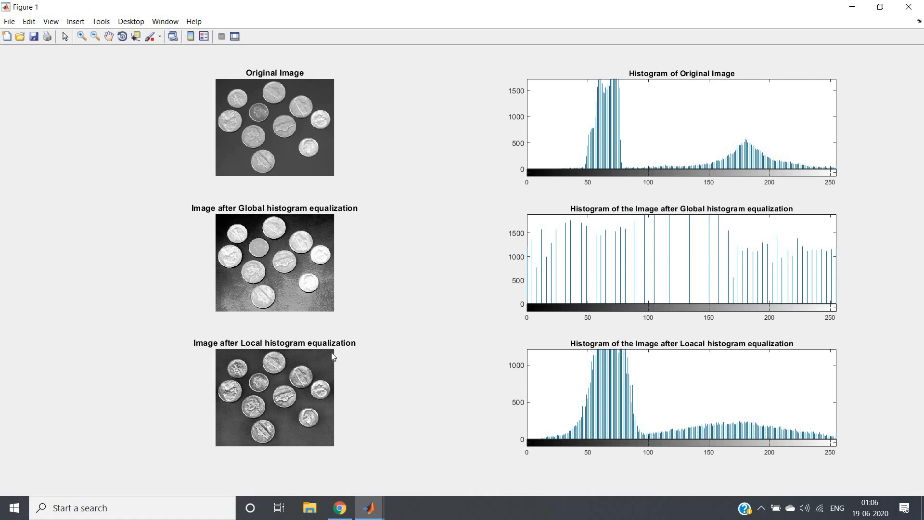
mouse_move(270, 432)
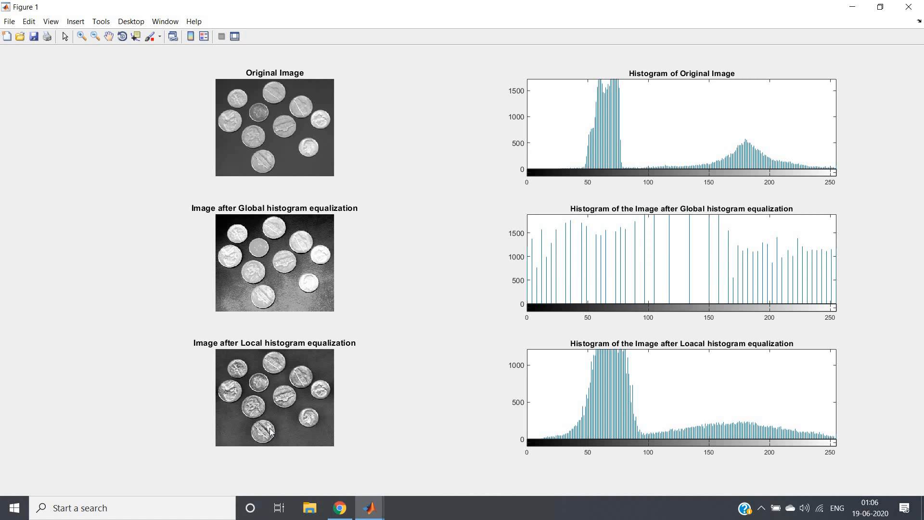
mouse_move(327, 227)
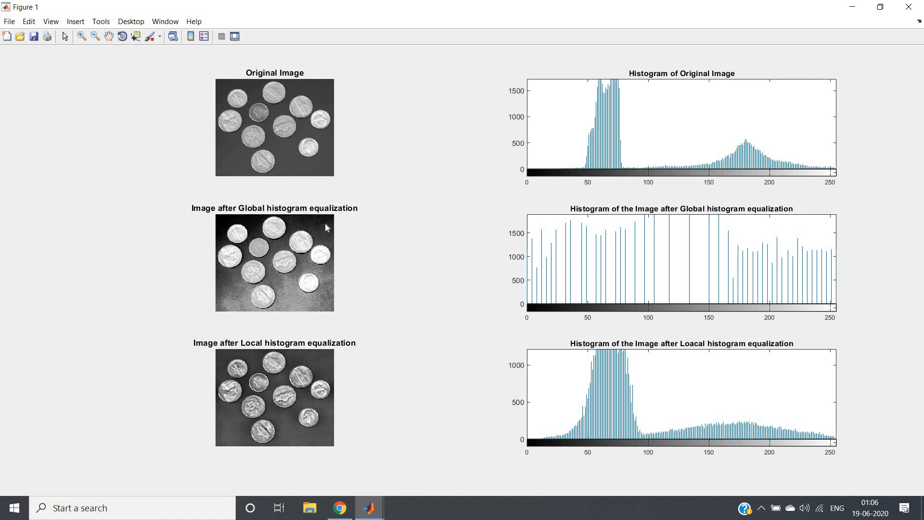
mouse_move(250, 277)
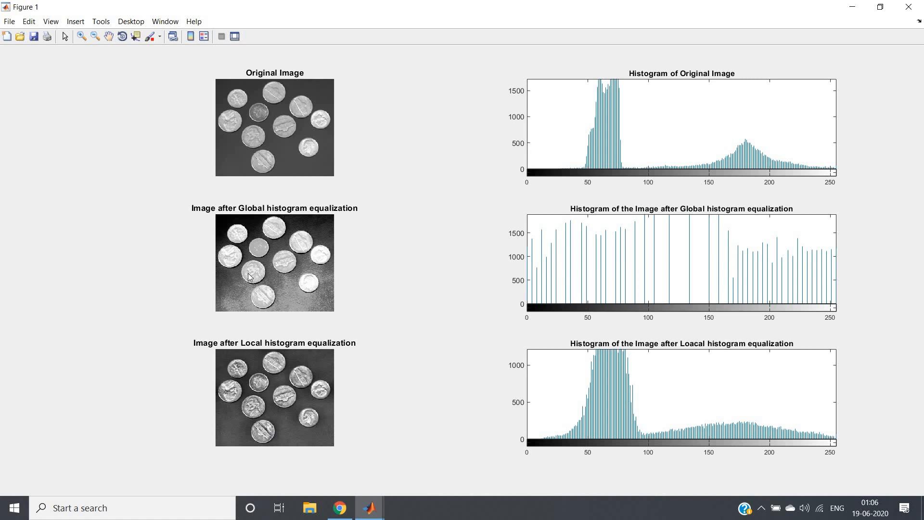
mouse_move(271, 287)
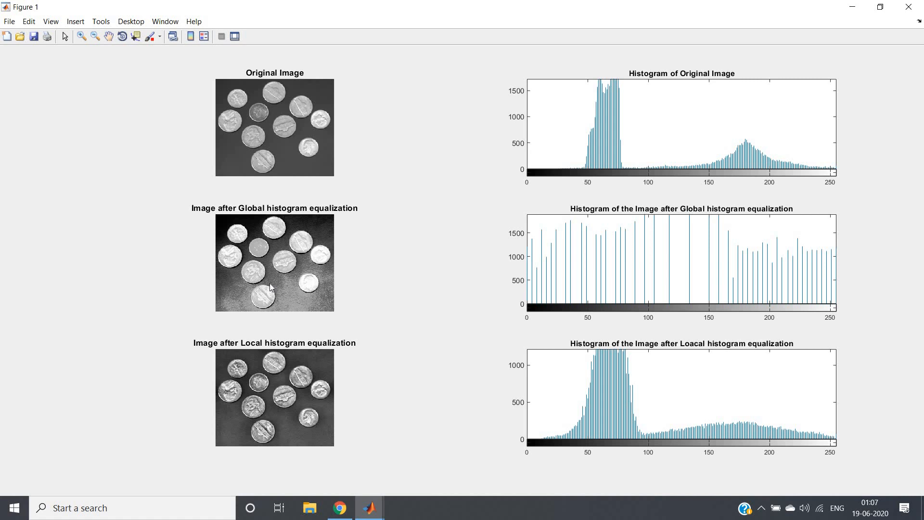
mouse_move(339, 507)
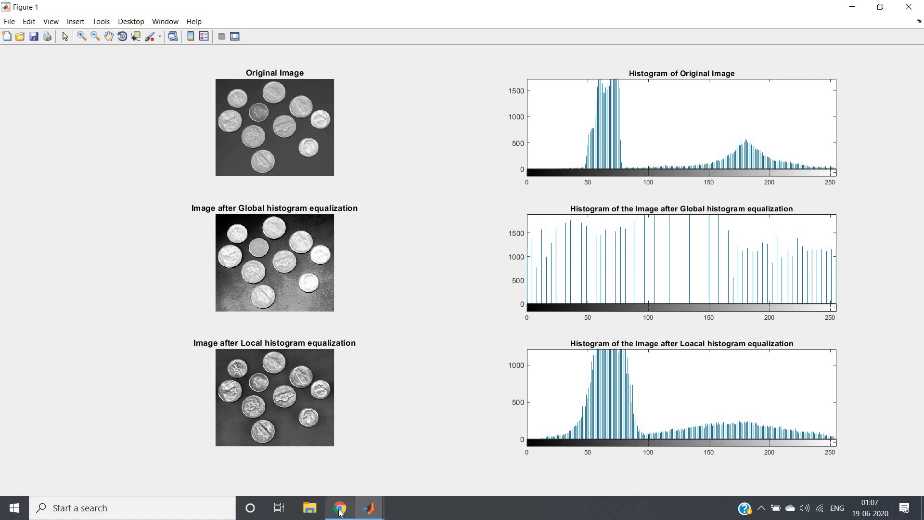
click(340, 507)
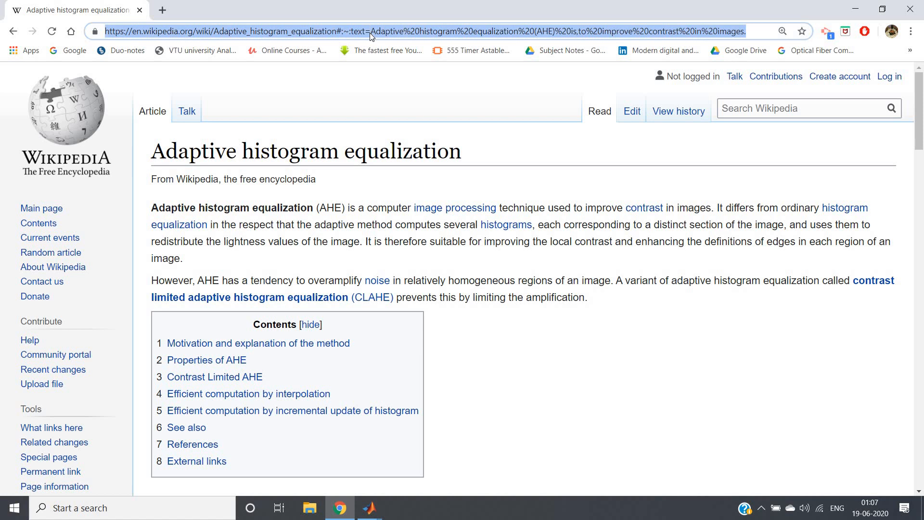
mouse_move(356, 97)
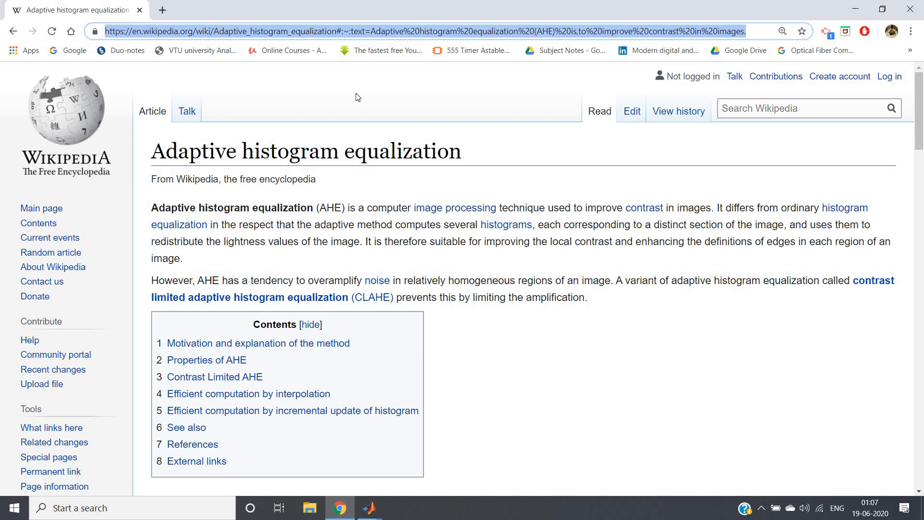